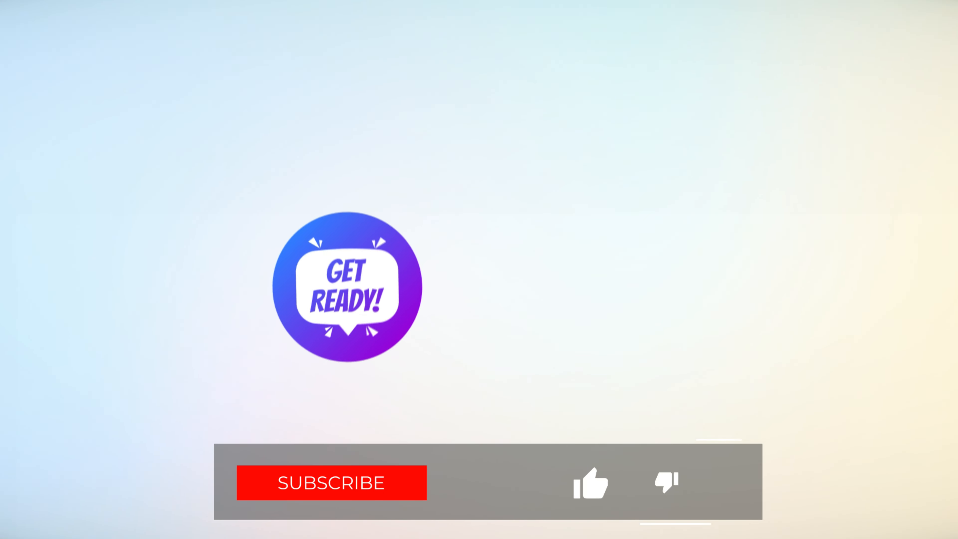
pyautogui.click(331, 483)
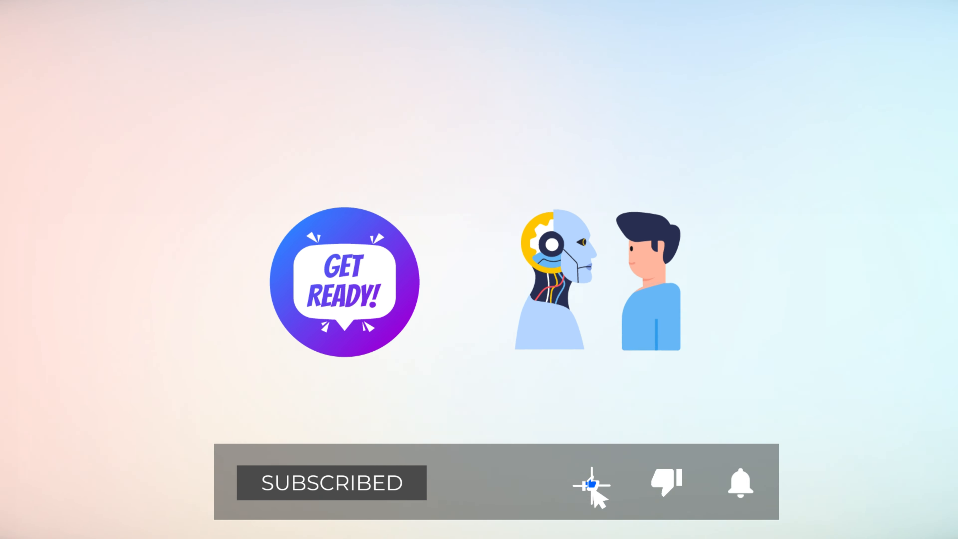